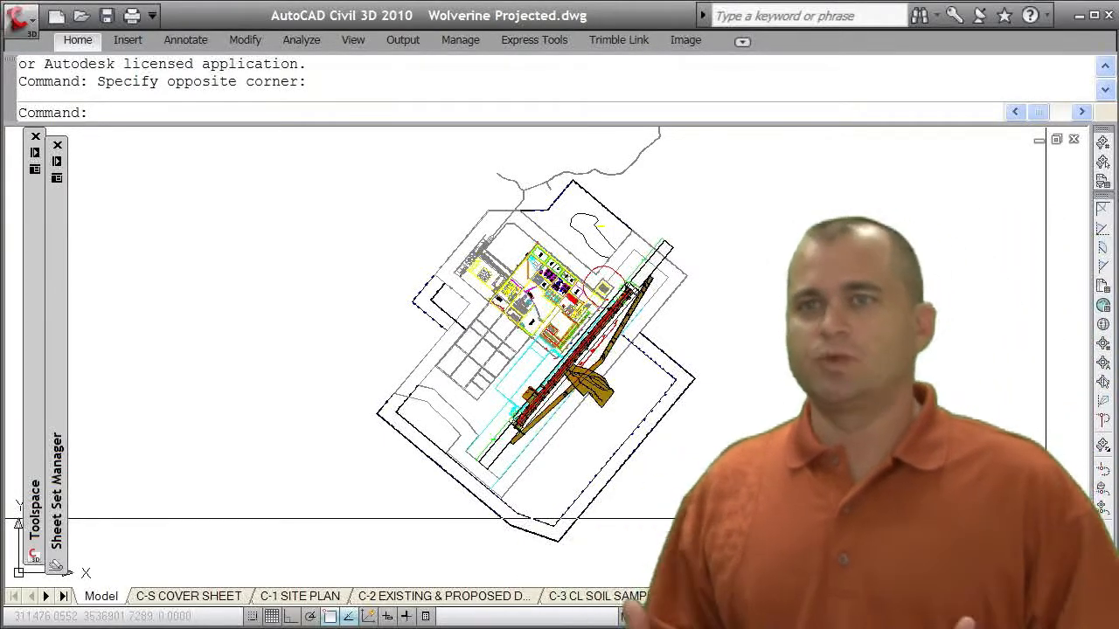
mouse_move(704, 367)
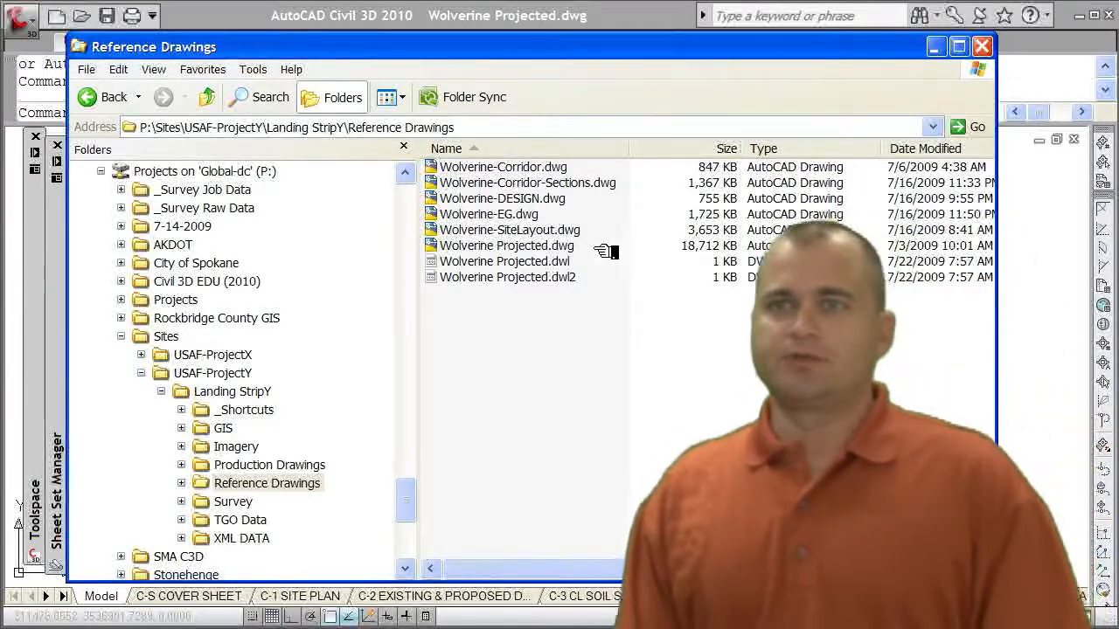
Step: Review the Wolverine Projected reference drawings, then browse to the empty Production Drawings folder
click(502, 246)
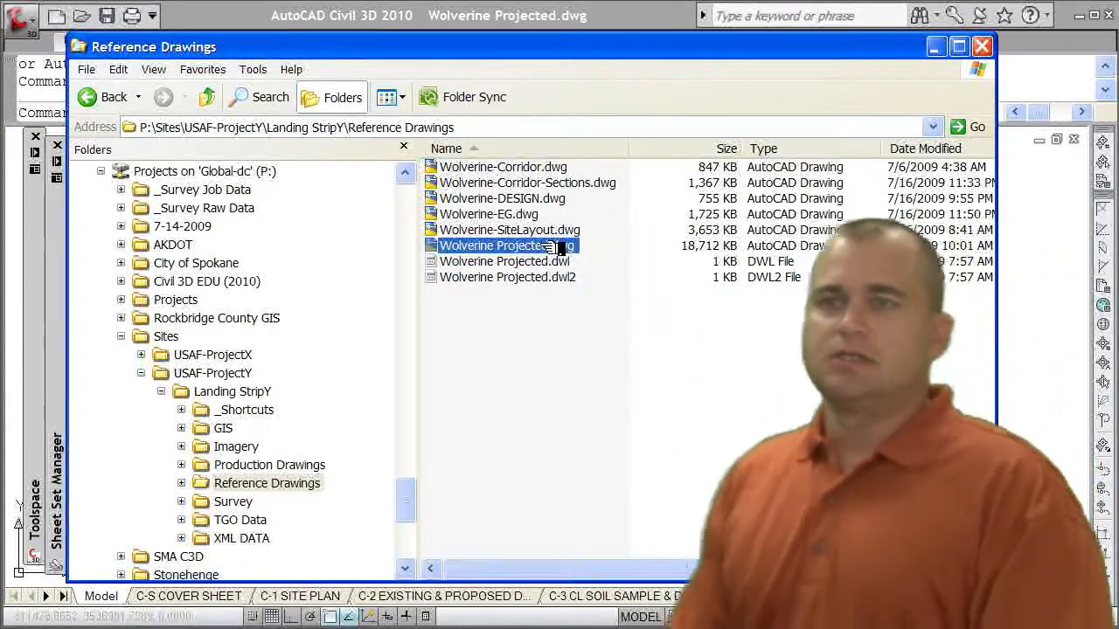
click(509, 230)
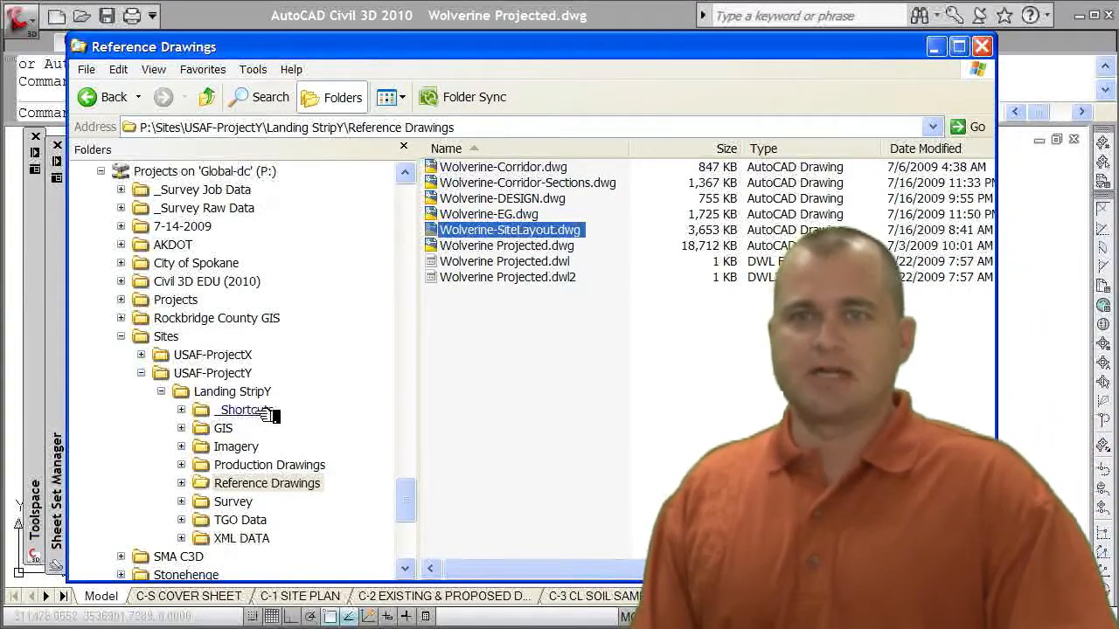
mouse_move(212, 373)
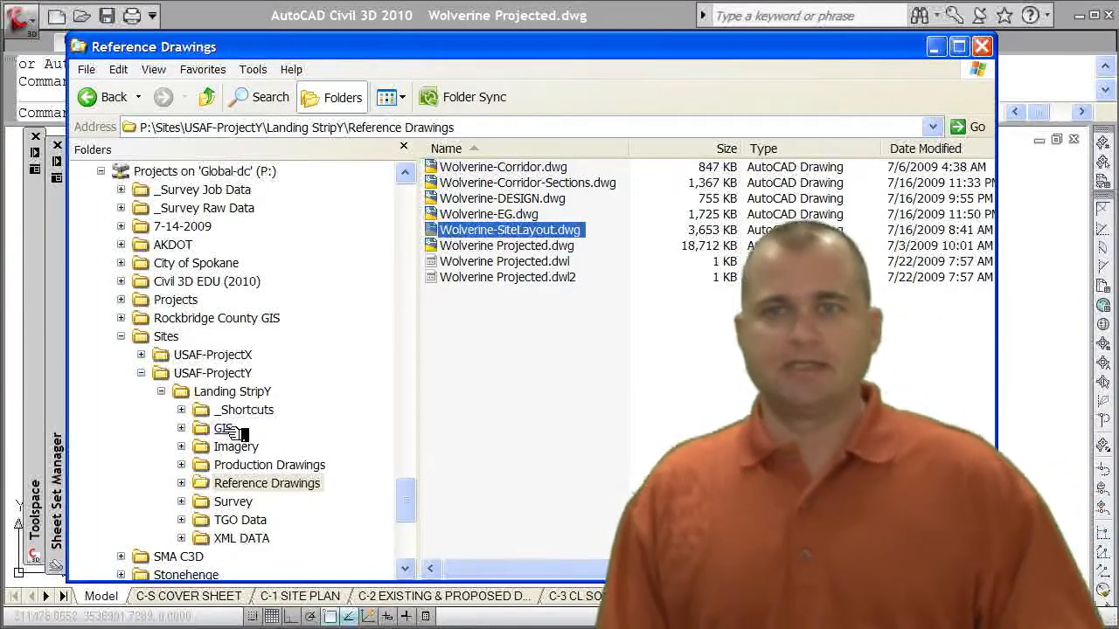
mouse_move(236, 446)
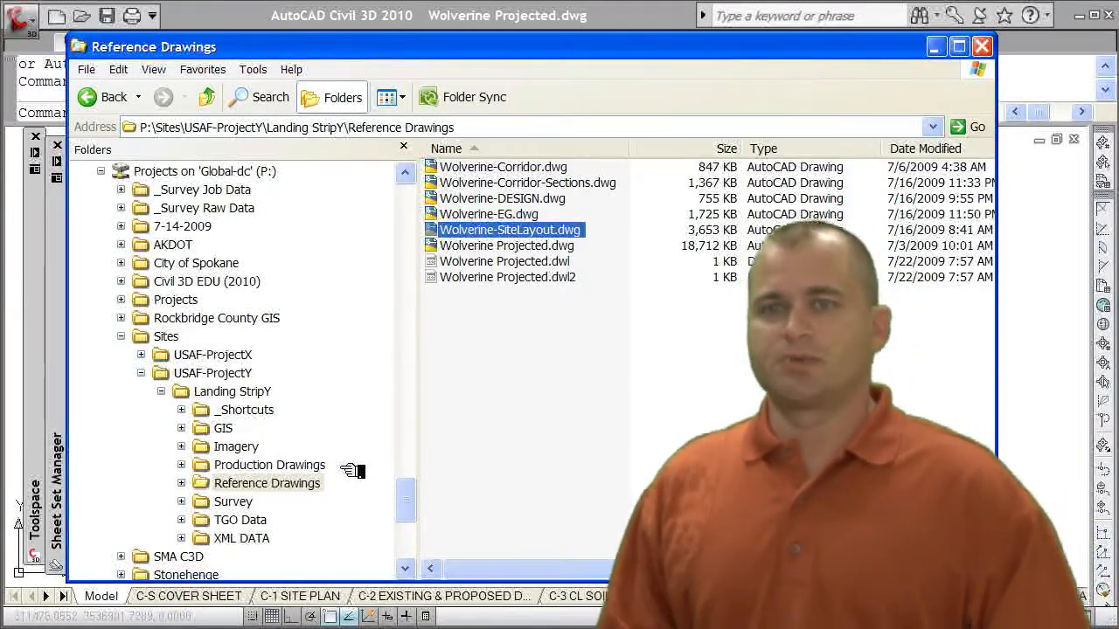
click(267, 464)
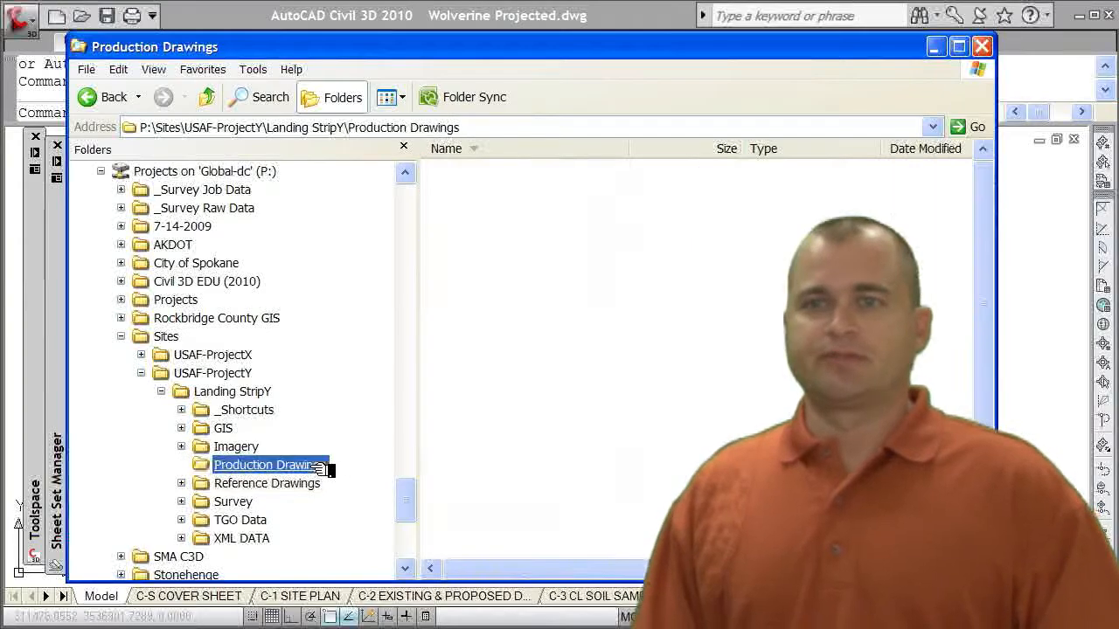
Step: List the Production Drawings folder's sheet drawings: cover, cross sections and plan-profiles
click(264, 464)
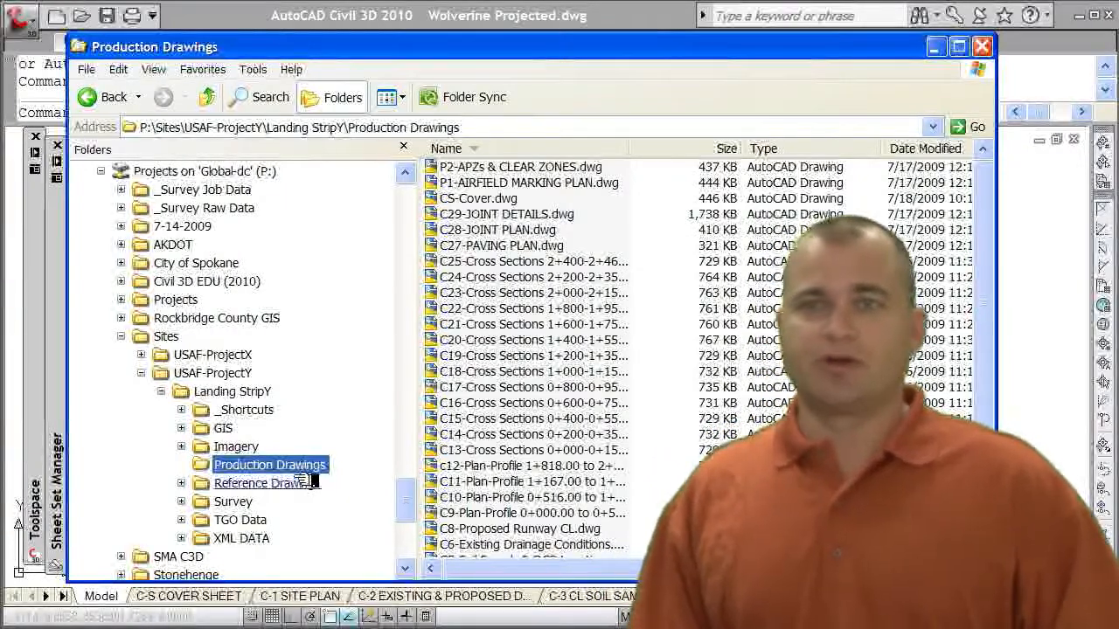
Step: Review the Reference Drawings folder's Wolverine drawings, then close Windows Explorer
click(261, 483)
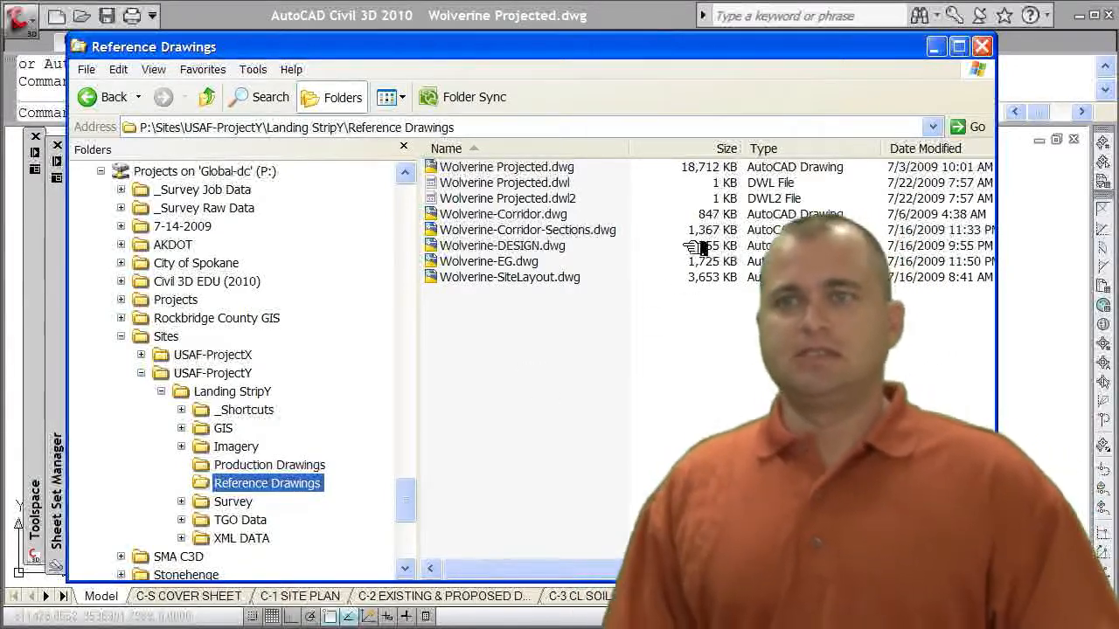
mouse_move(509, 277)
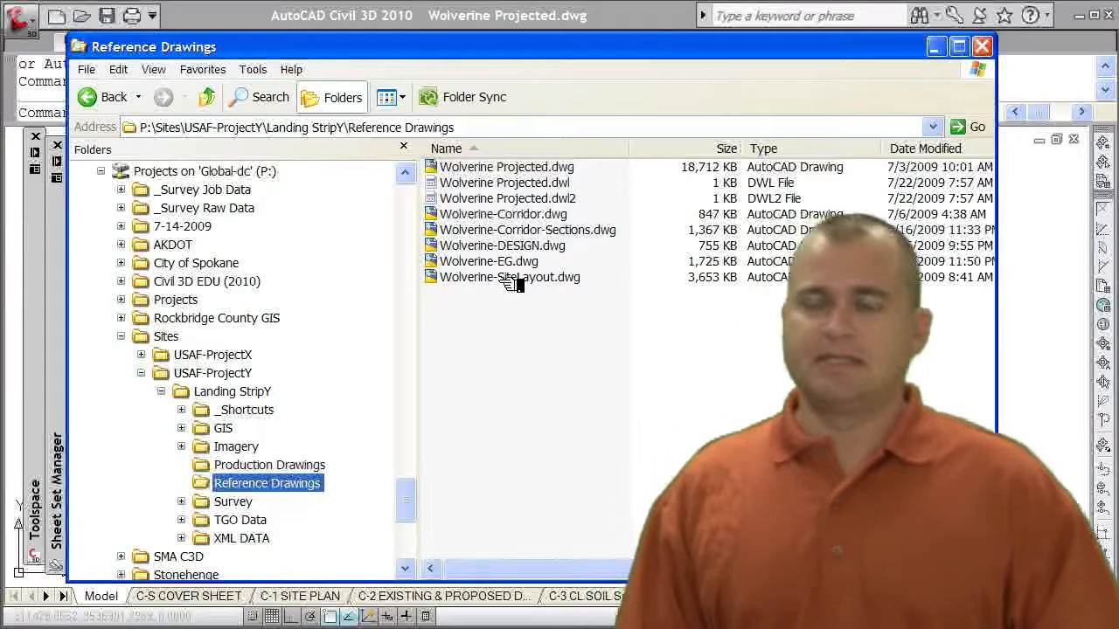
mouse_move(509, 277)
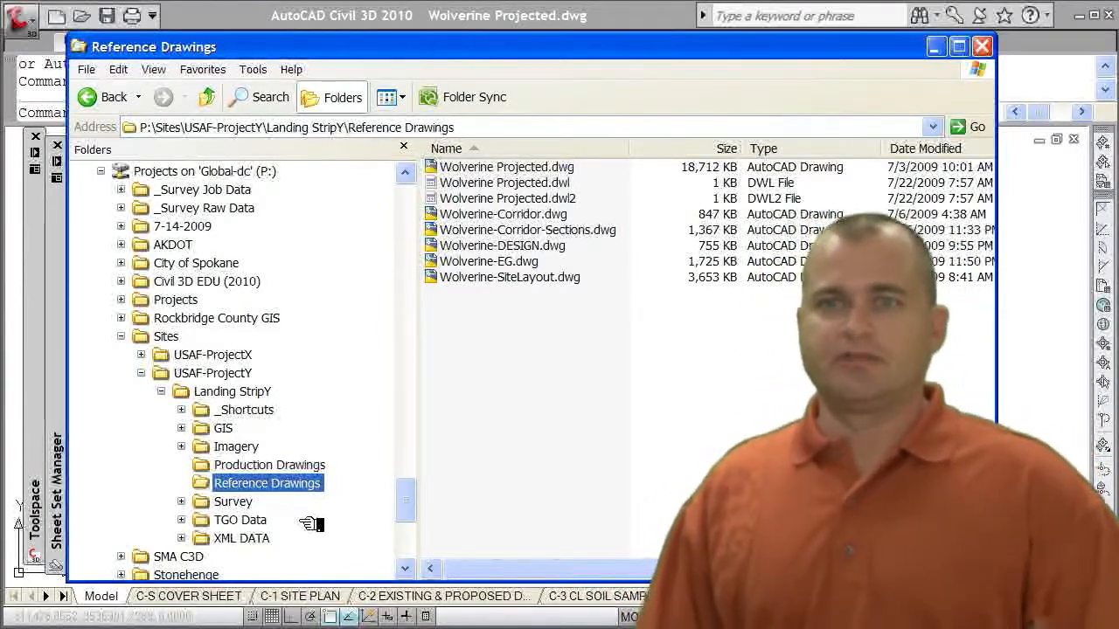
mouse_move(515, 441)
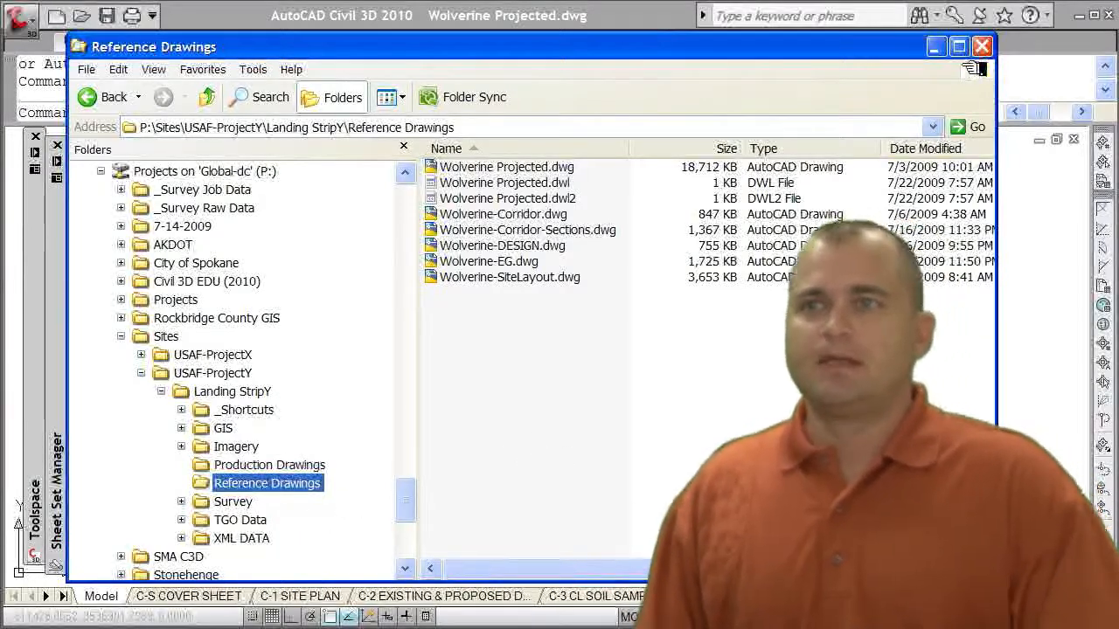
click(982, 45)
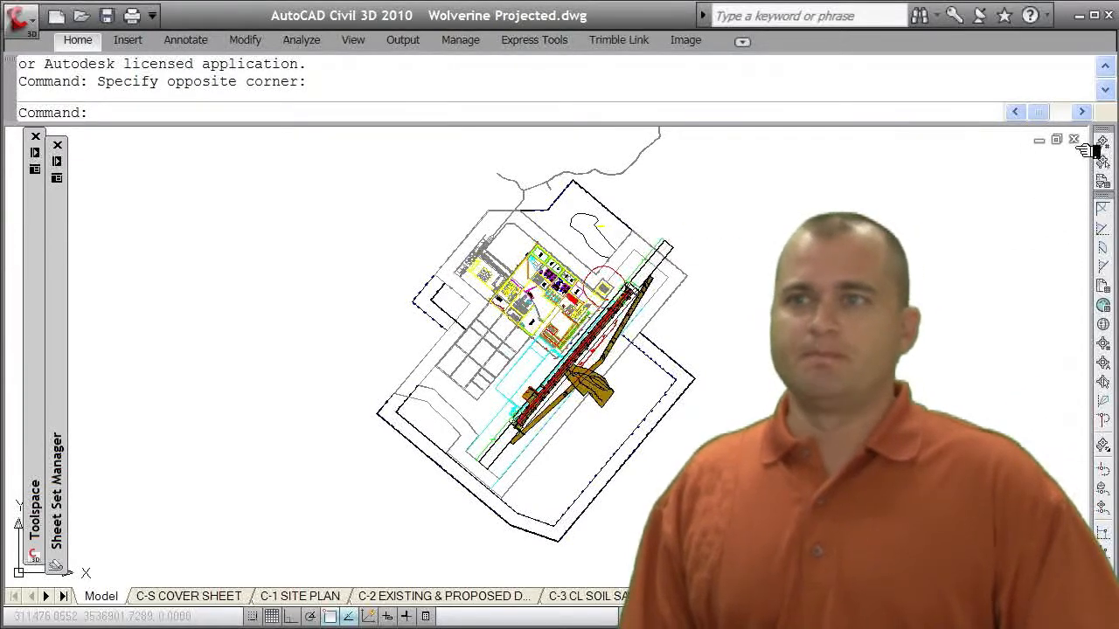
Step: Close the Wolverine Projected drawing without saving, bringing up the C10 Plan & Profile sheet
click(1074, 140)
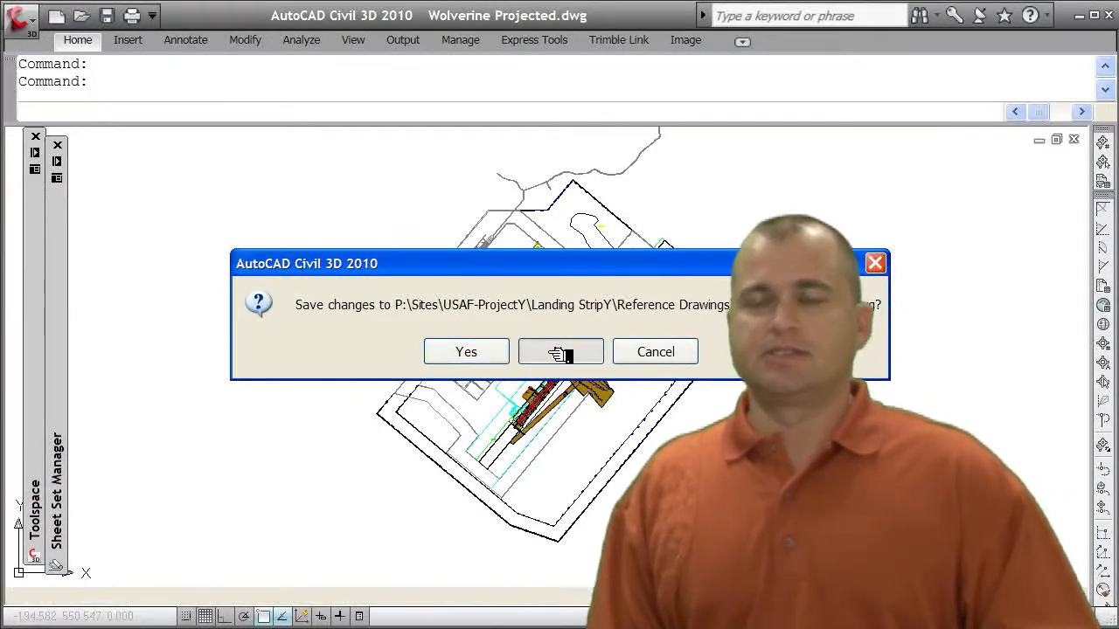
click(560, 351)
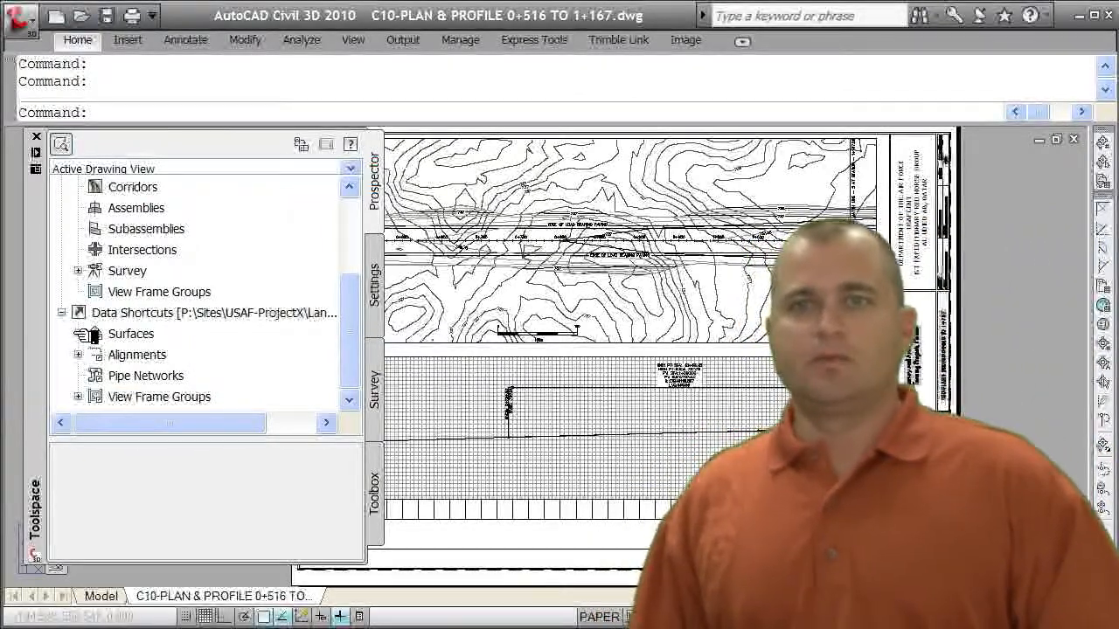
Step: Browse the Surfaces data shortcuts, then open the Reference Drawings folder in Explorer
click(78, 334)
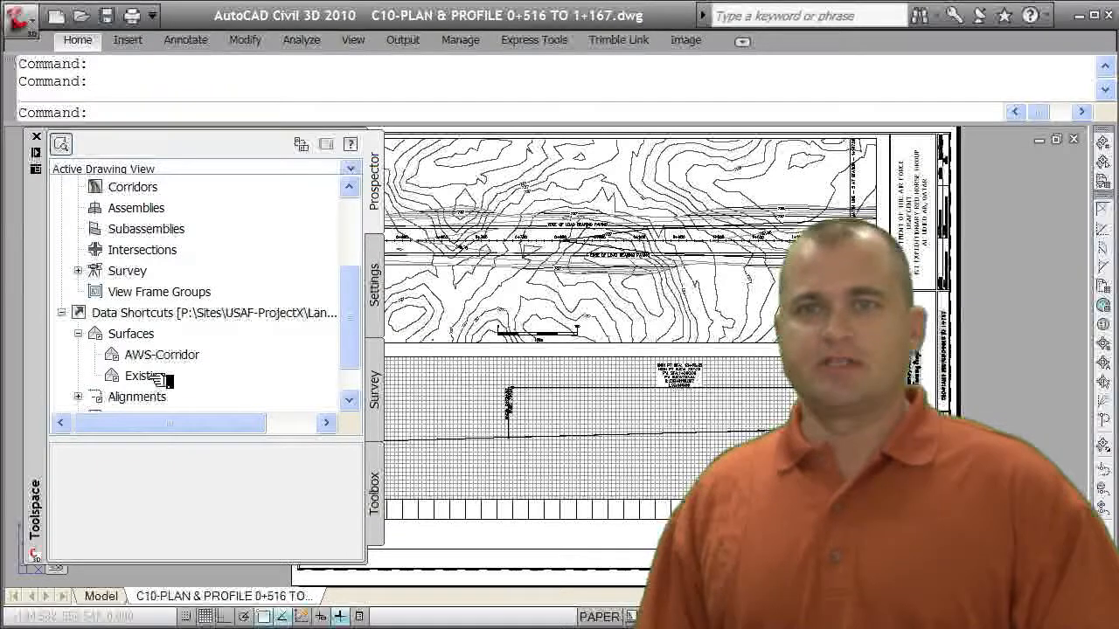
click(145, 374)
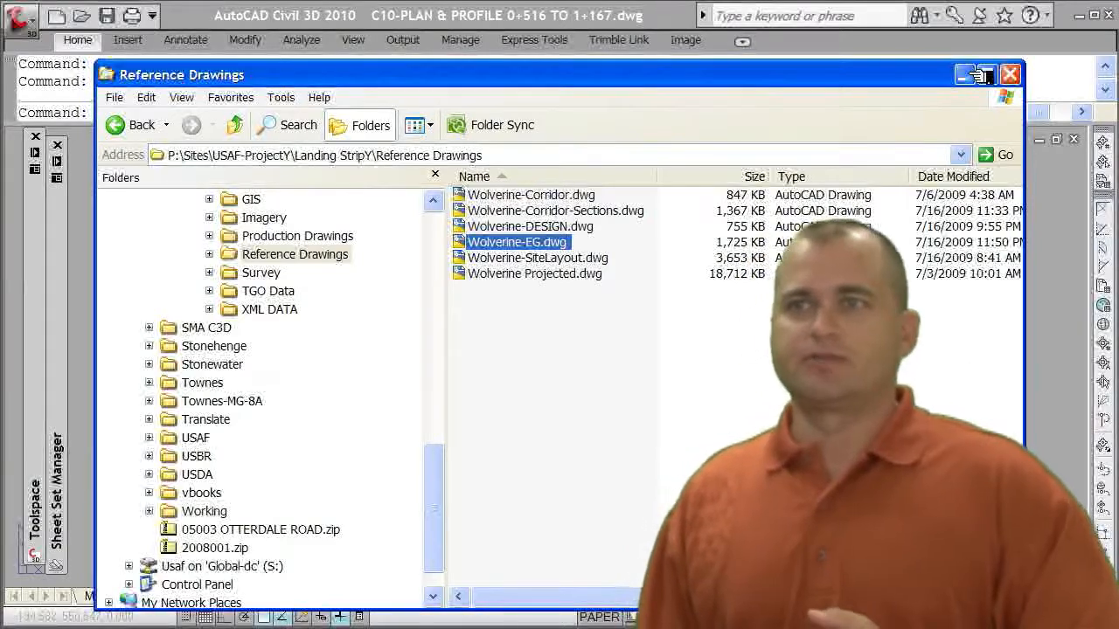
Step: Close Explorer and preview Wolverine-EG.dwg and Wolverine-DESIGN.dwg in the Select File dialog
click(1010, 74)
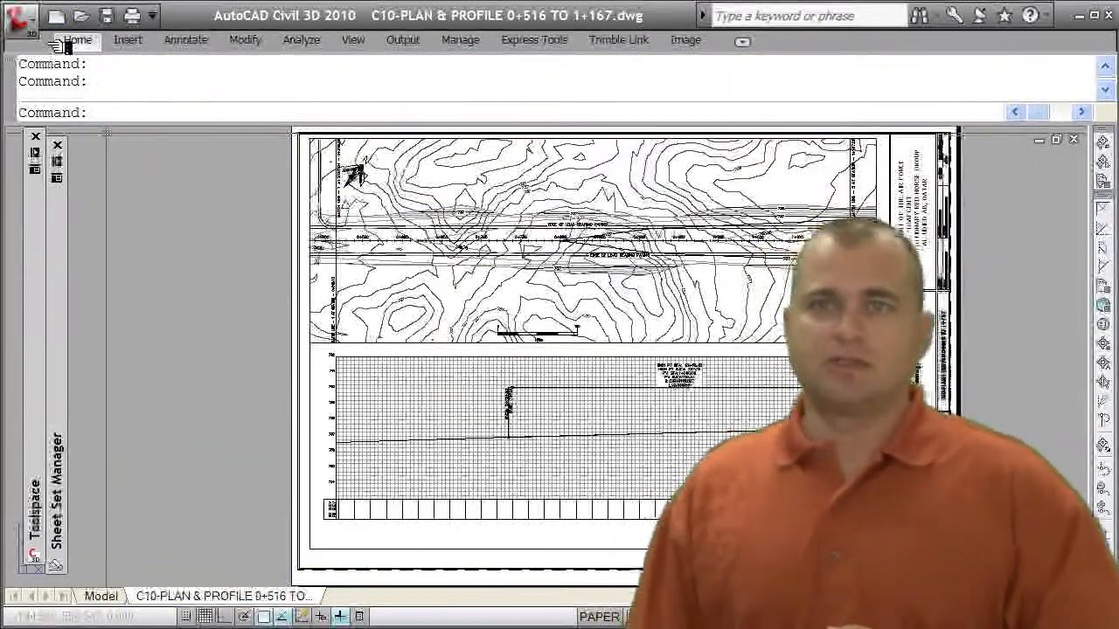
click(19, 16)
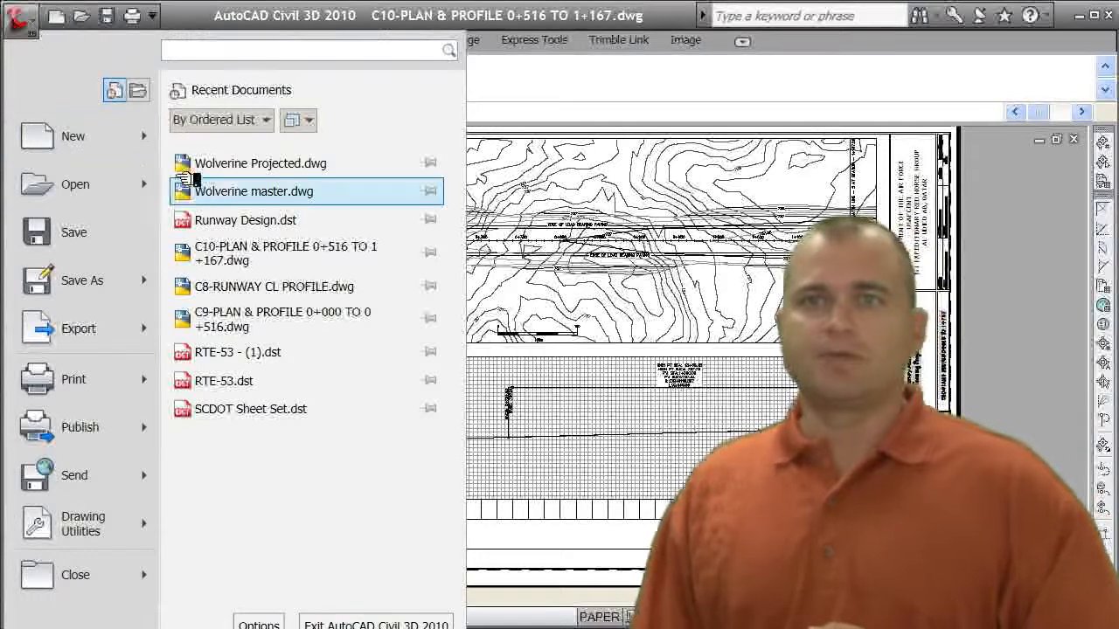
click(74, 184)
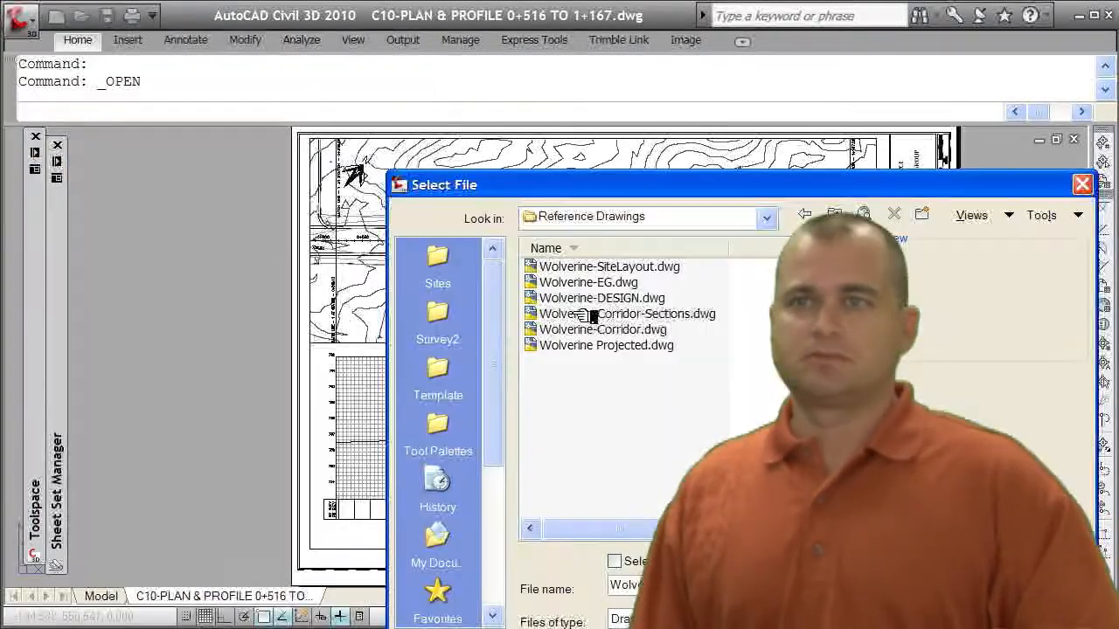
click(587, 281)
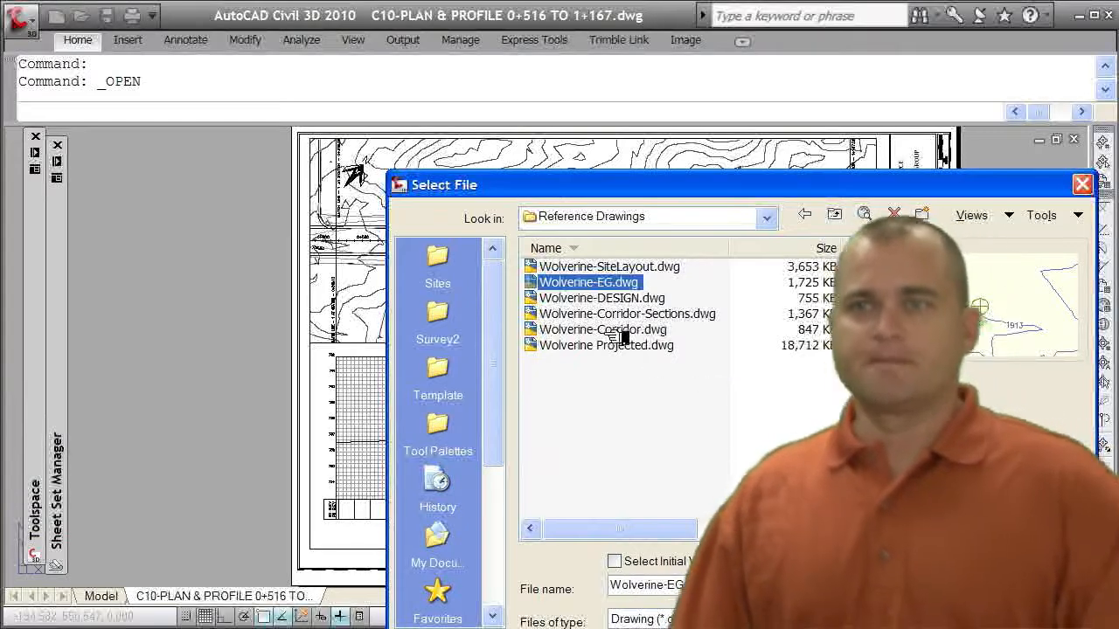
click(601, 297)
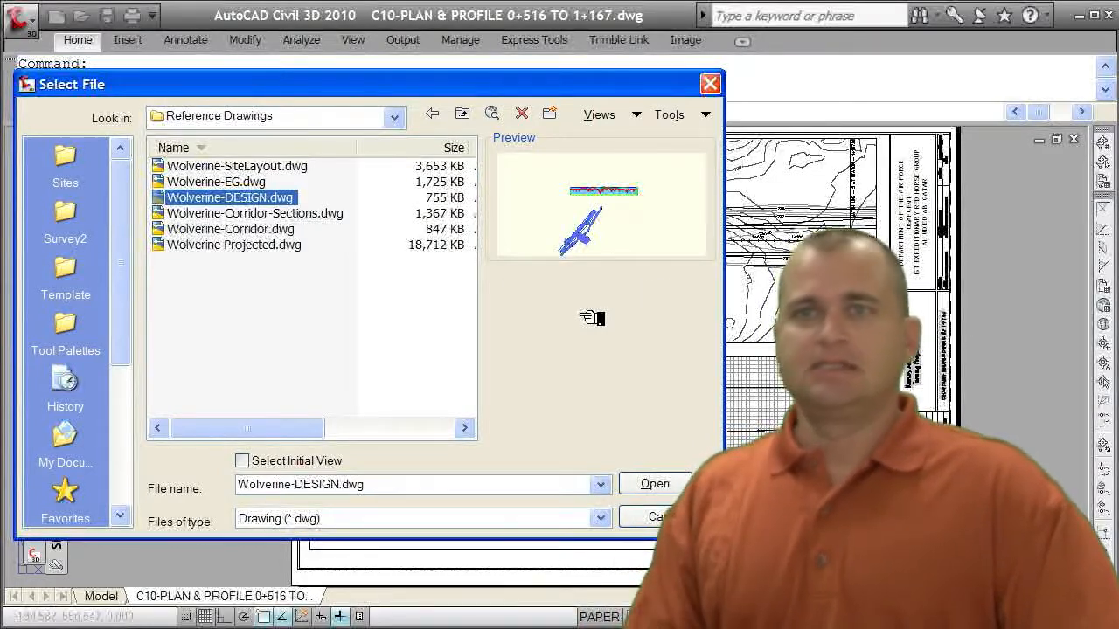
Step: Preview Wolverine-Corridor-Sections.dwg in the Select File dialog
click(254, 212)
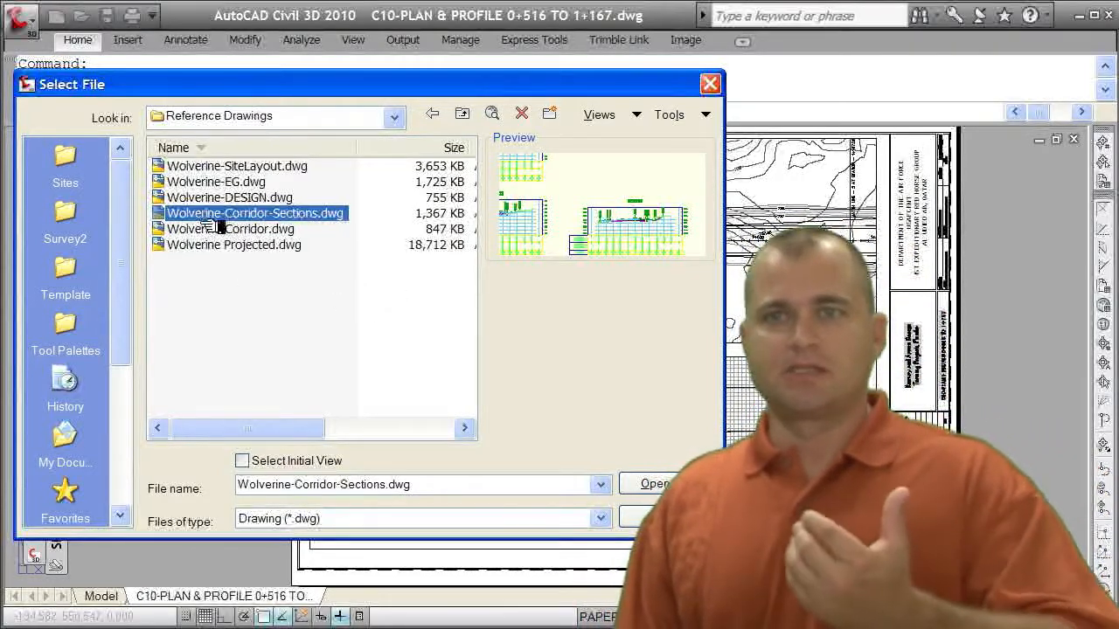
mouse_move(228, 197)
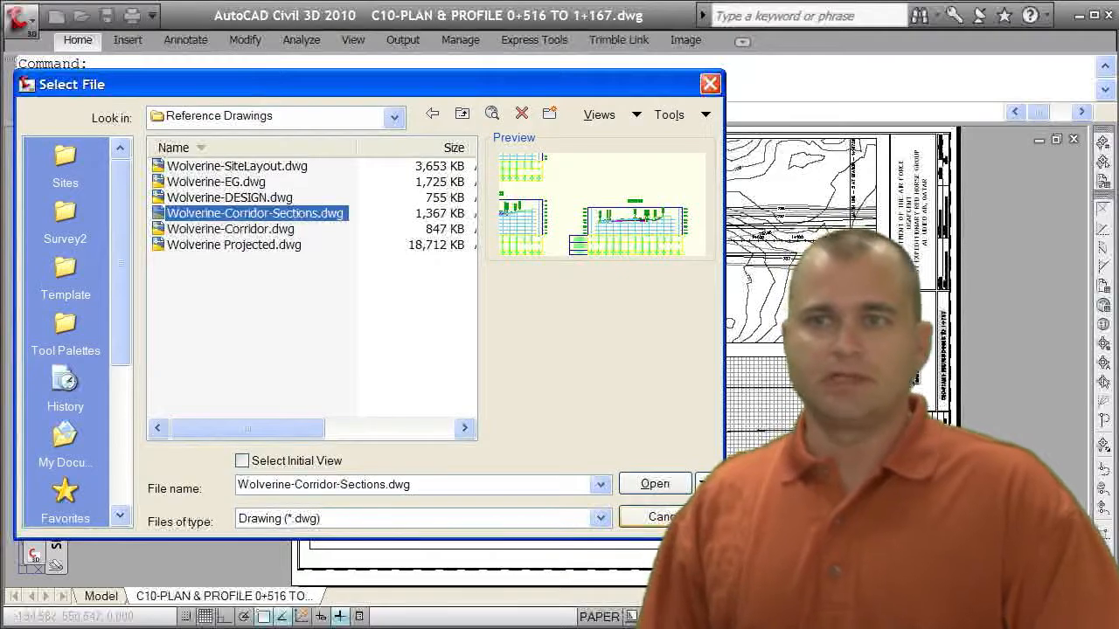
Step: Cancel Select File and select the C7-Proposed Drainage sheet in Sheet Set Manager
click(655, 484)
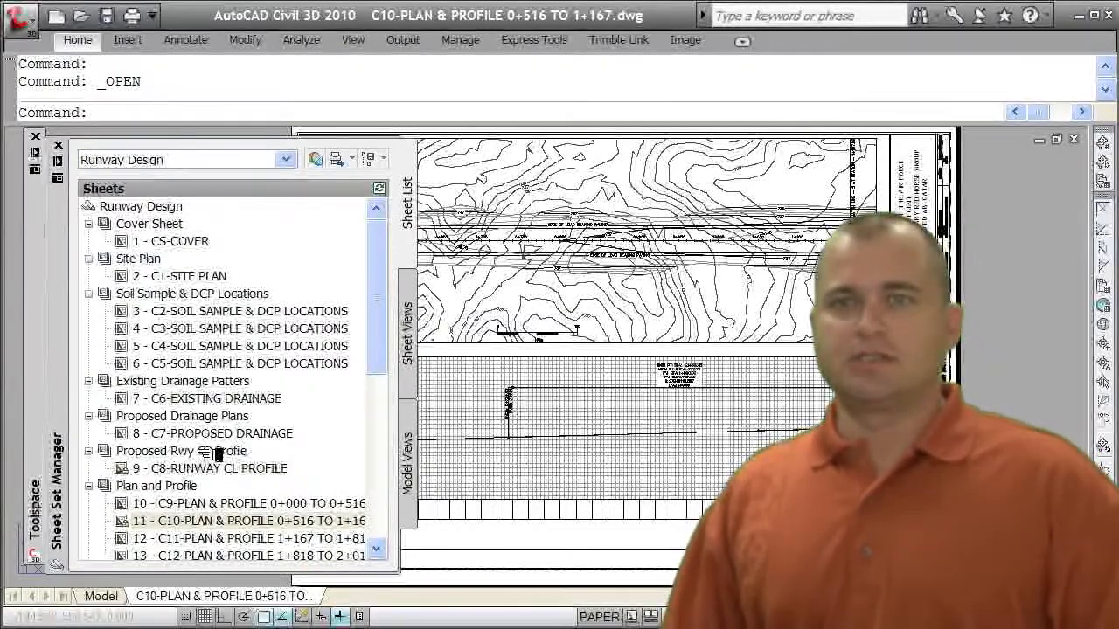
click(214, 433)
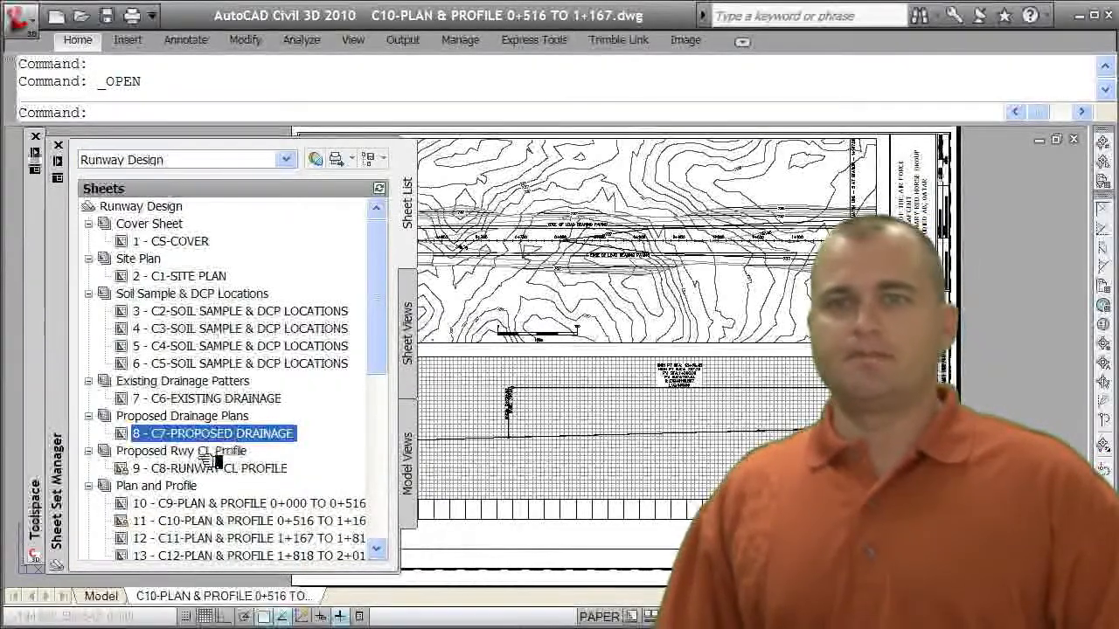
Step: Open sheet 9, C8-RUNWAY CL PROFILE, from the Runway Design sheet set
click(210, 467)
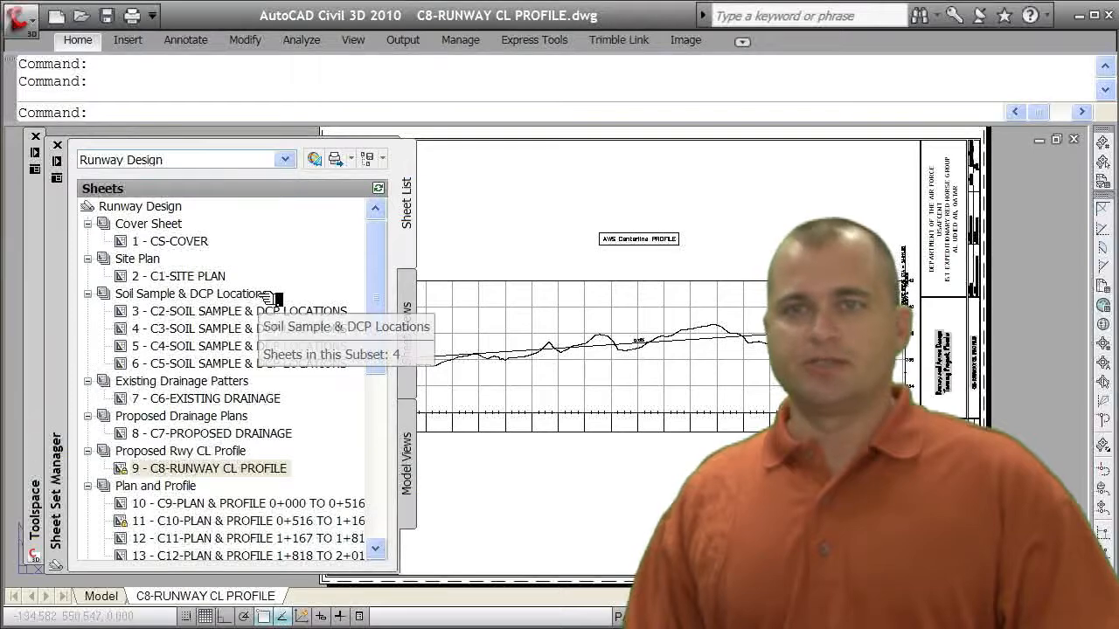
mouse_move(184, 283)
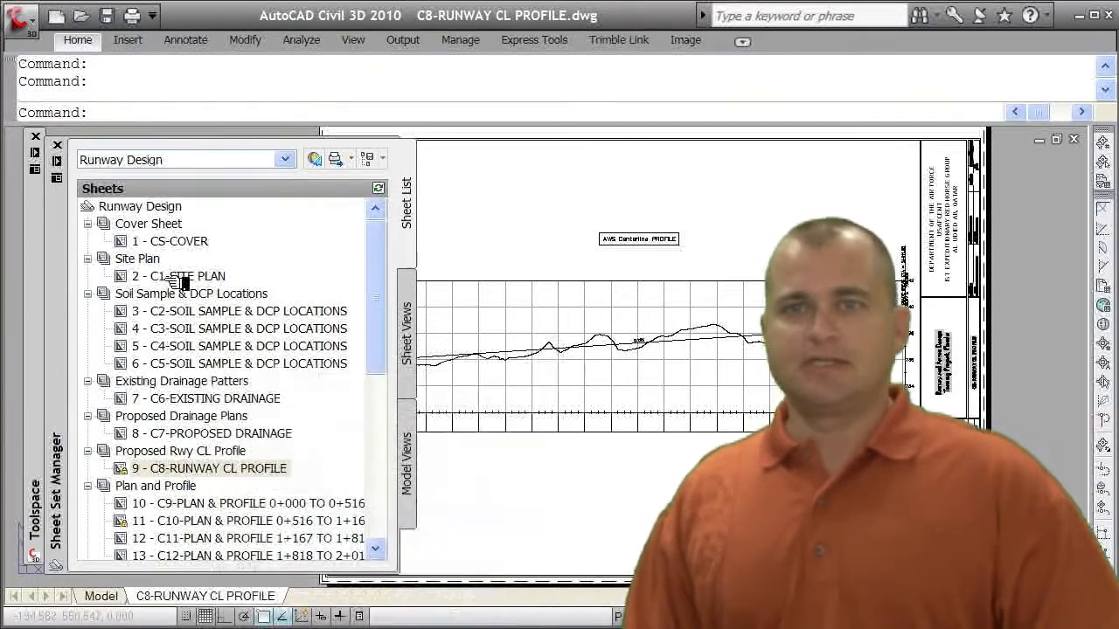
mouse_move(188, 276)
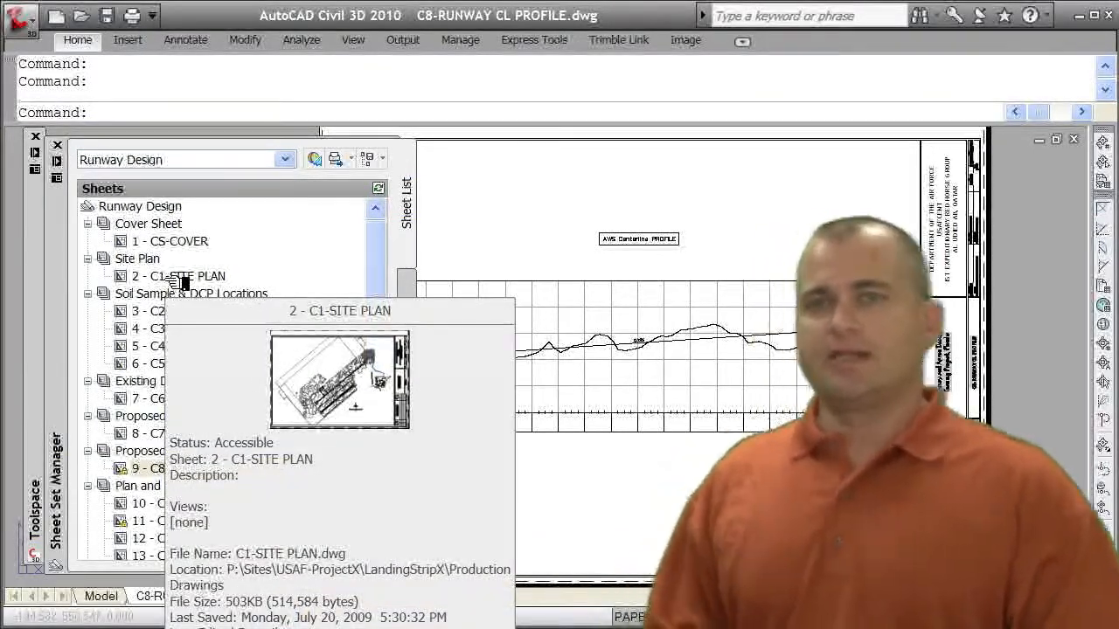